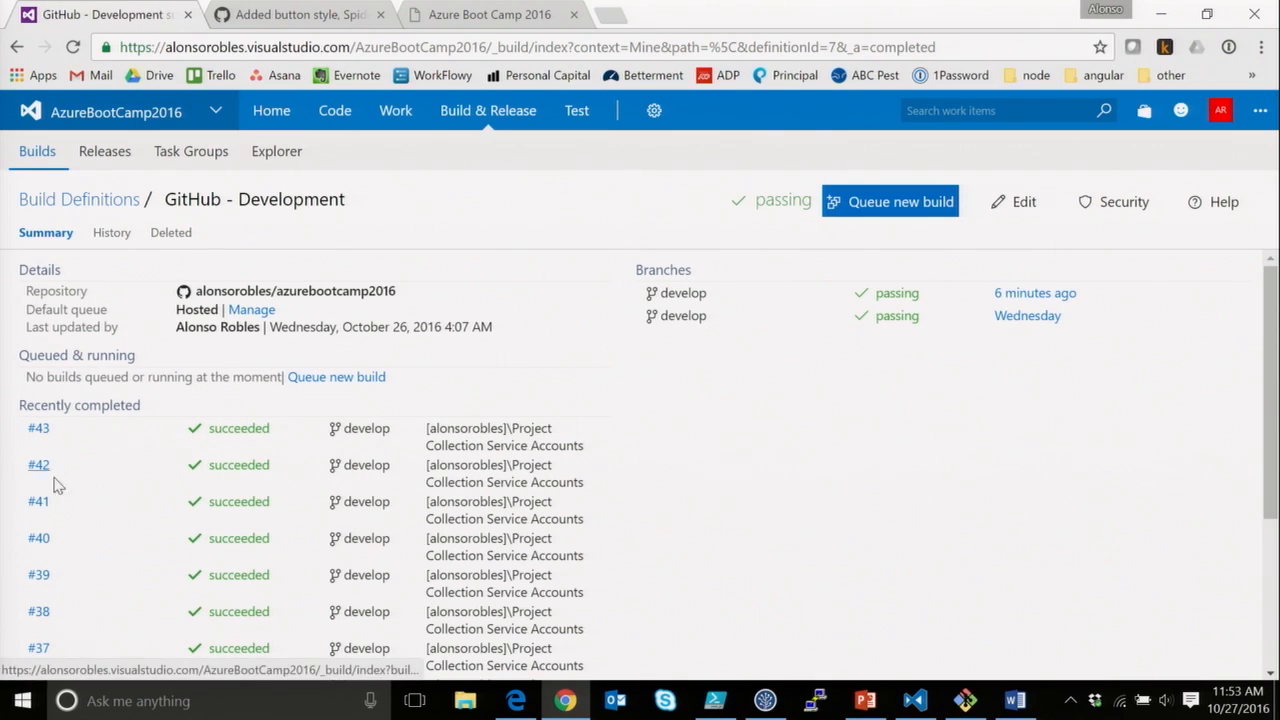
pyautogui.moveTo(120, 596)
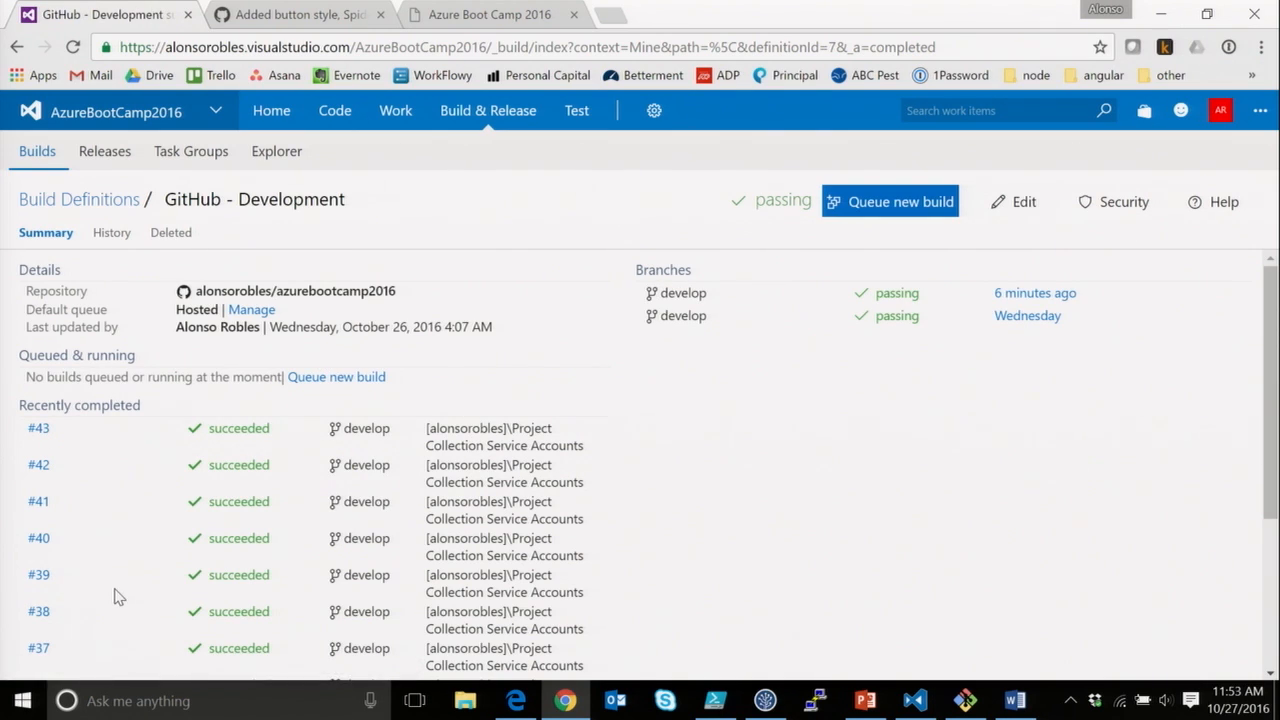
# - View the GitHub - Development build history listing completed builds 33 through 43 on develop
pyautogui.scroll(-3)
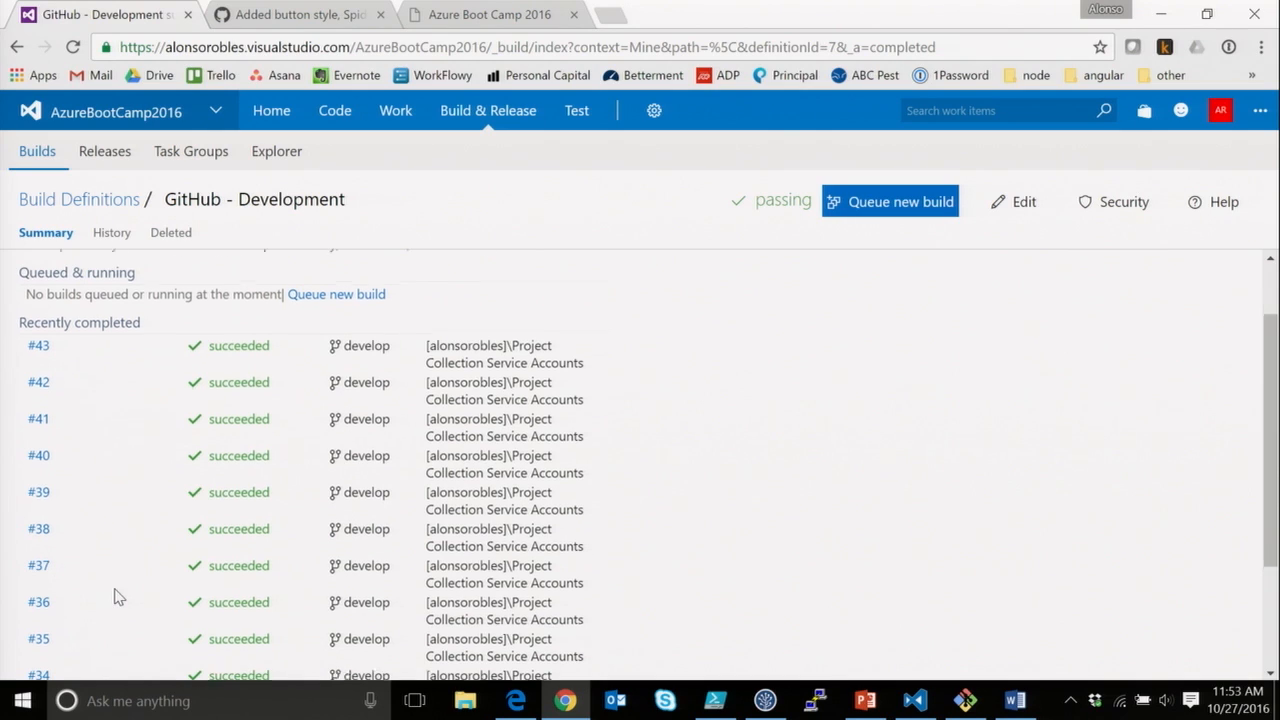
pyautogui.click(110, 232)
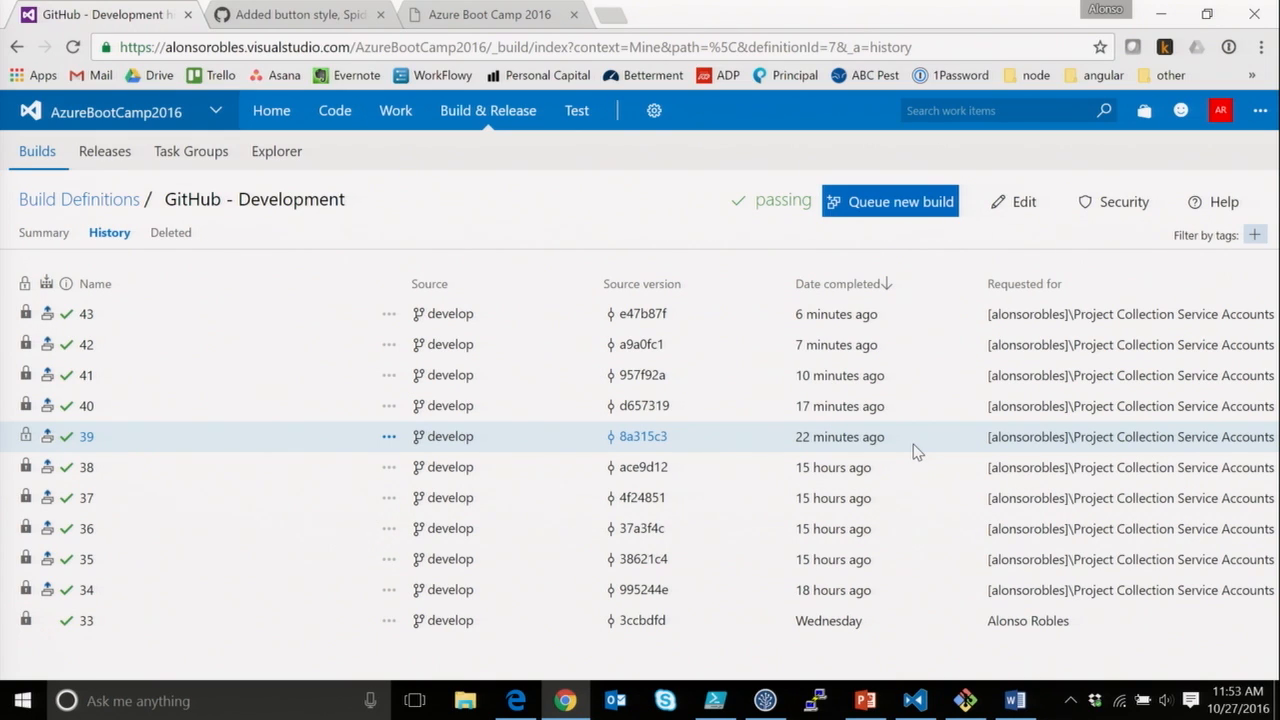
# - Show all release definitions, Release-1 through Release-11 tied to builds 33–43
pyautogui.click(254, 200)
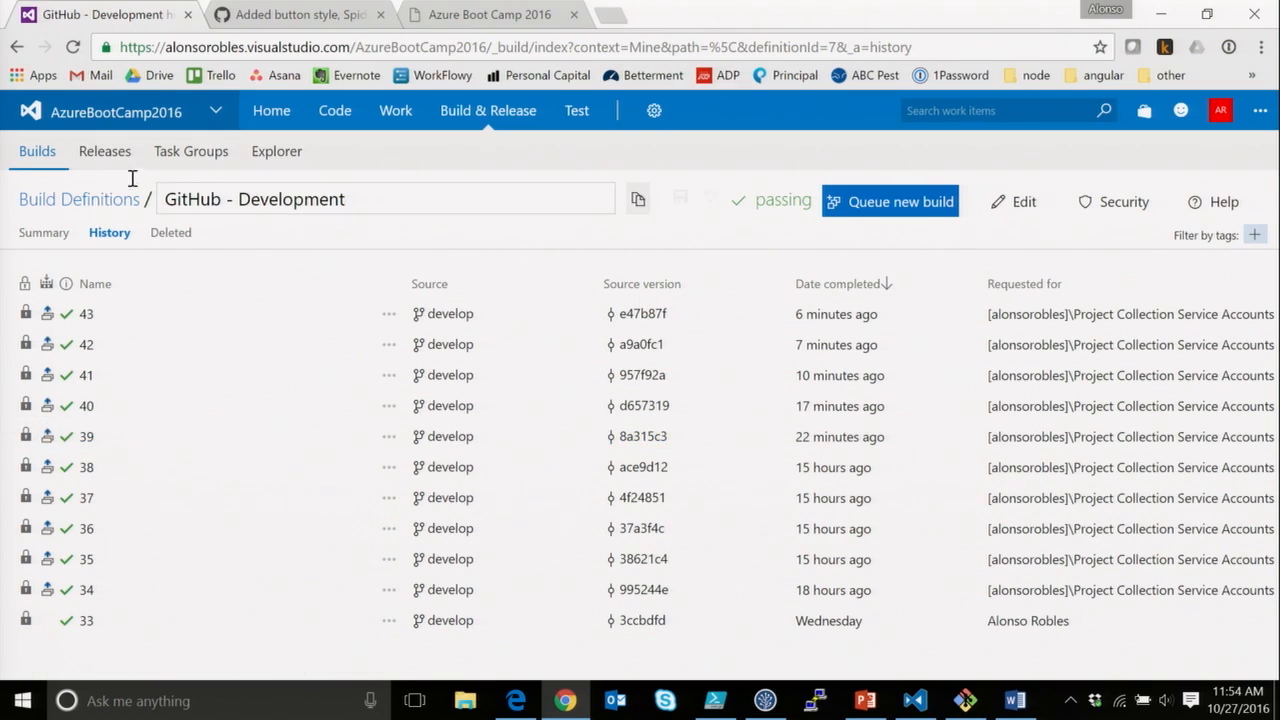
pyautogui.click(104, 152)
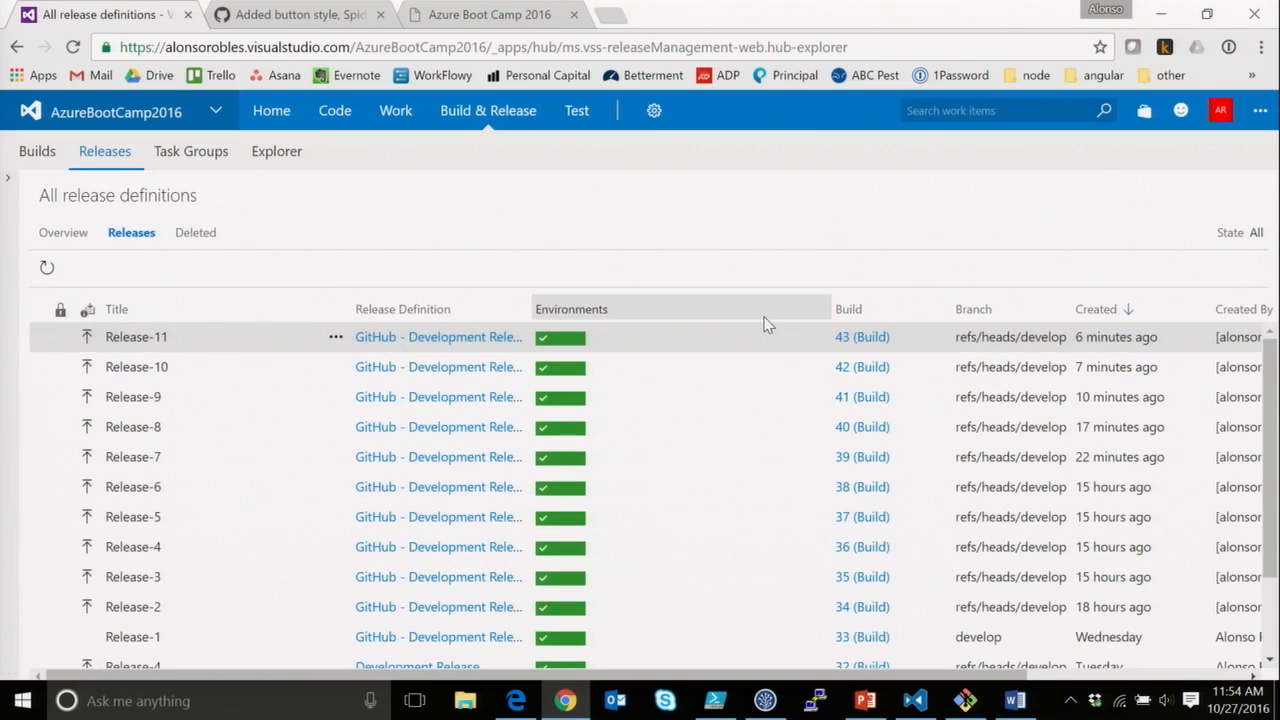
# - Review the release rows, then switch to the deployed Azure Boot Camp 2016 voting page
pyautogui.click(132, 456)
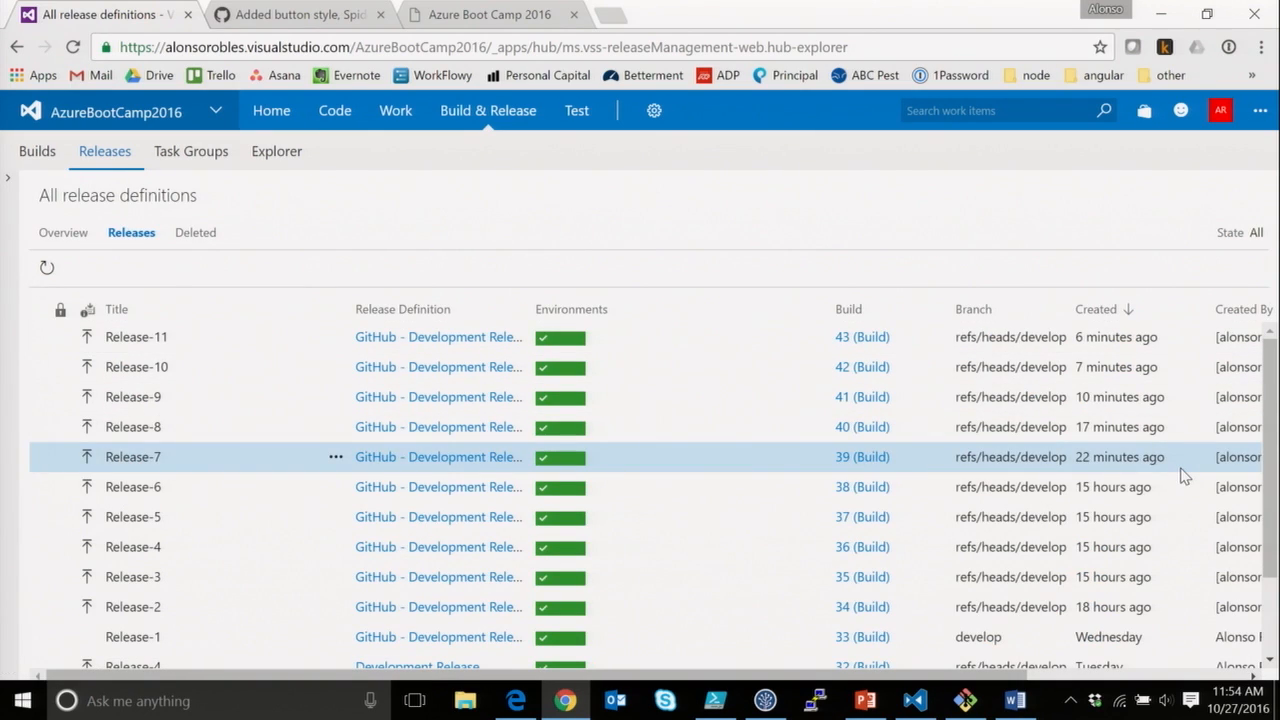
pyautogui.click(136, 336)
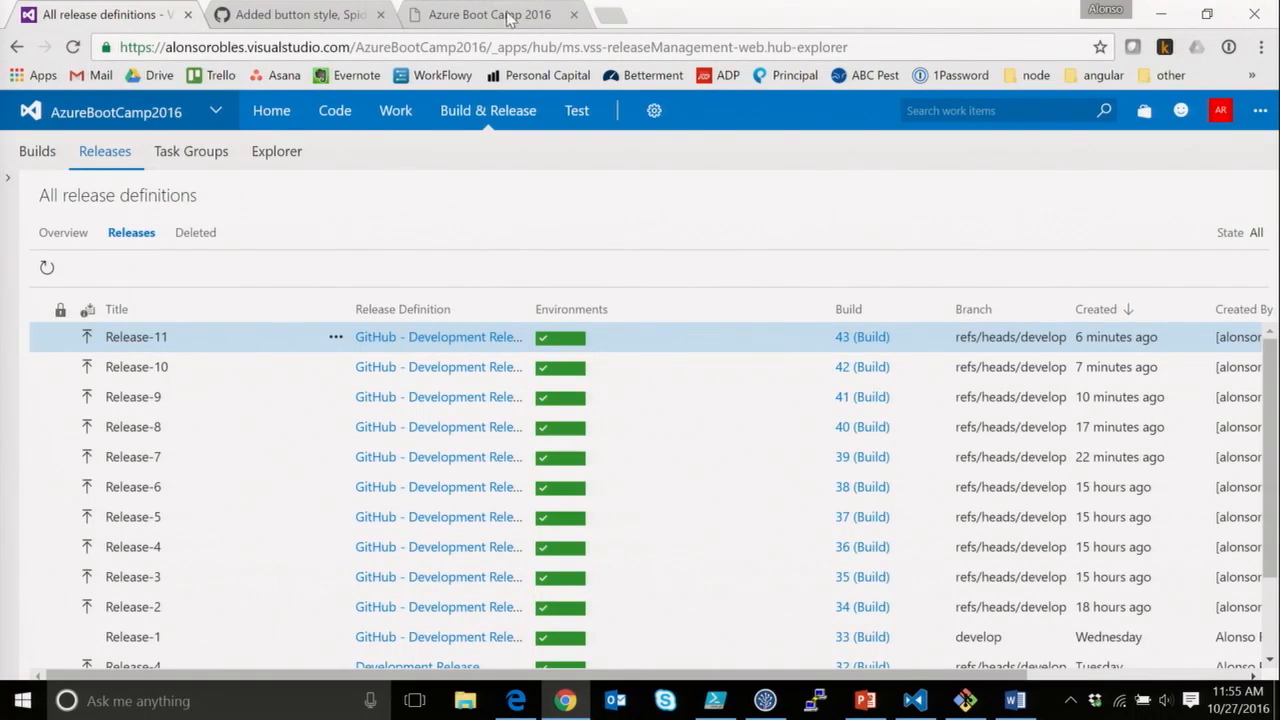
pyautogui.click(488, 14)
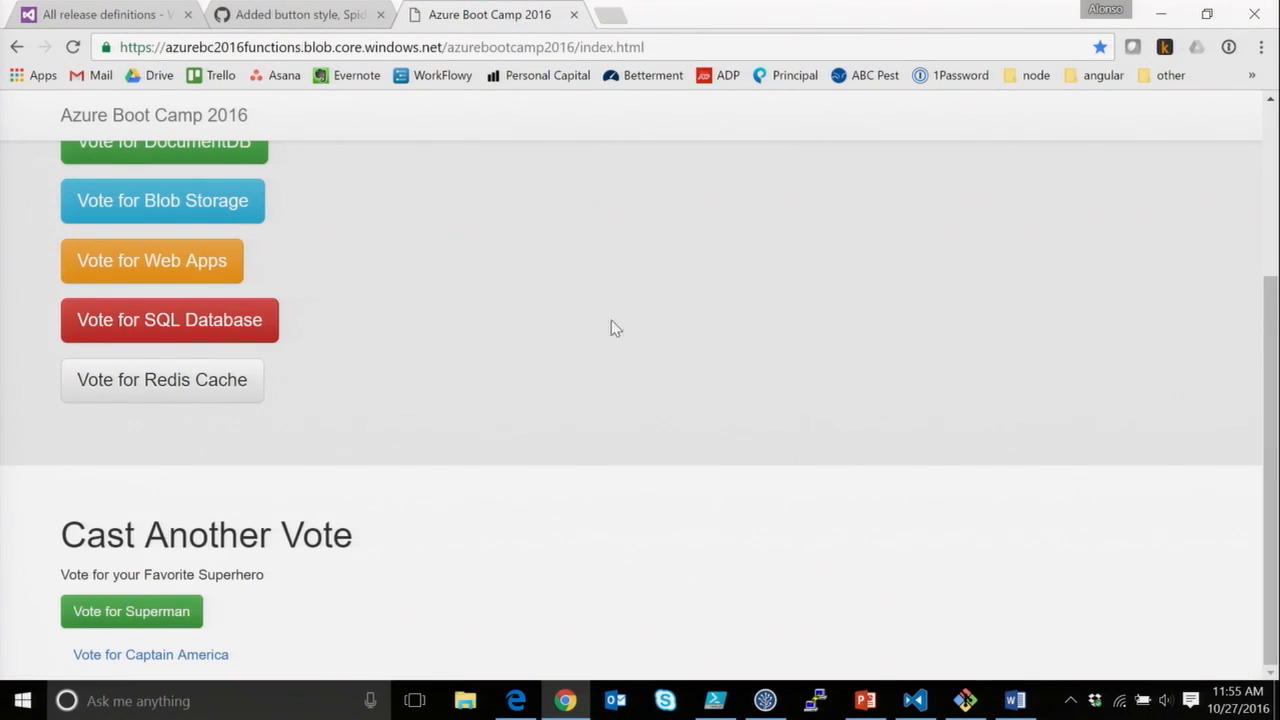
pyautogui.scroll(3)
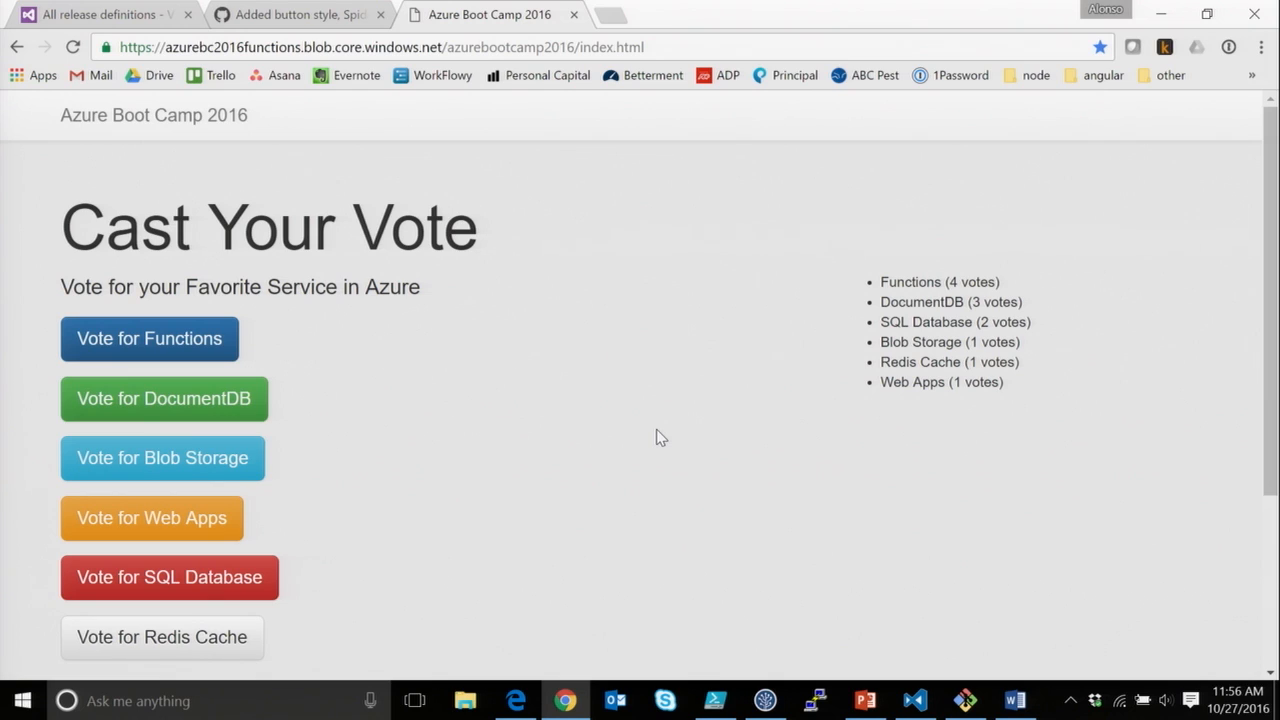
pyautogui.click(400, 48)
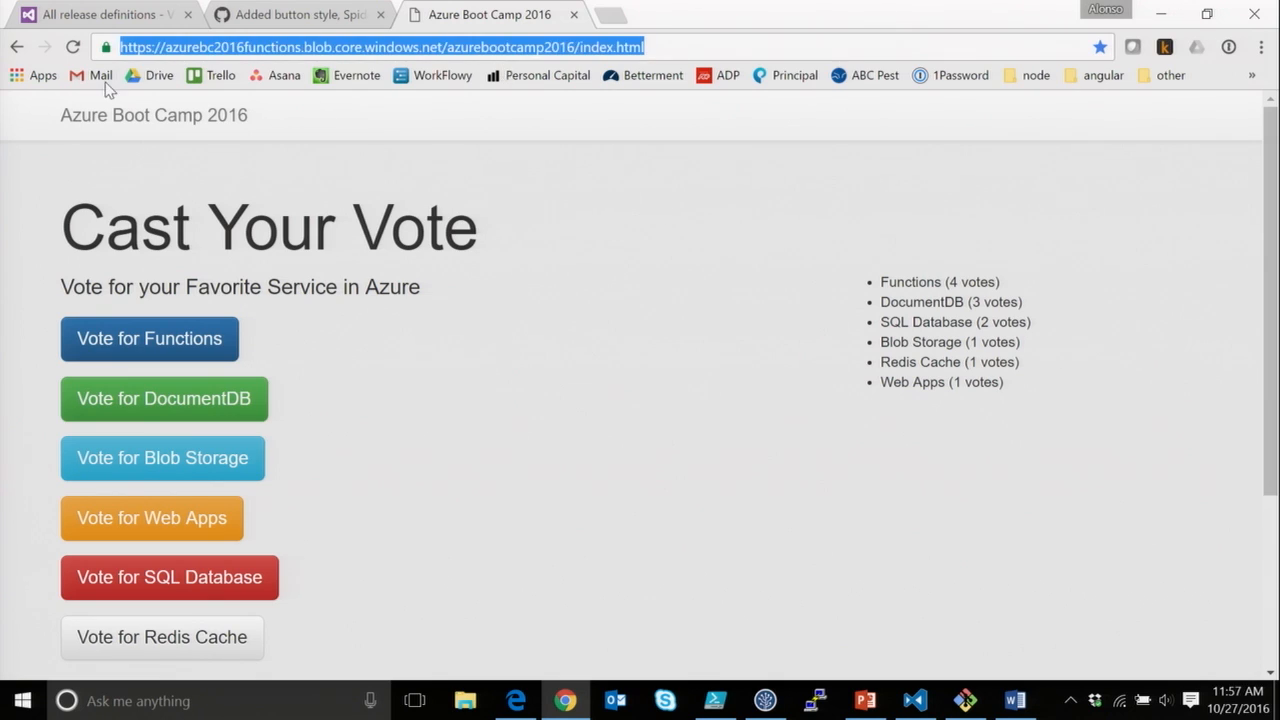
pyautogui.moveTo(224, 440)
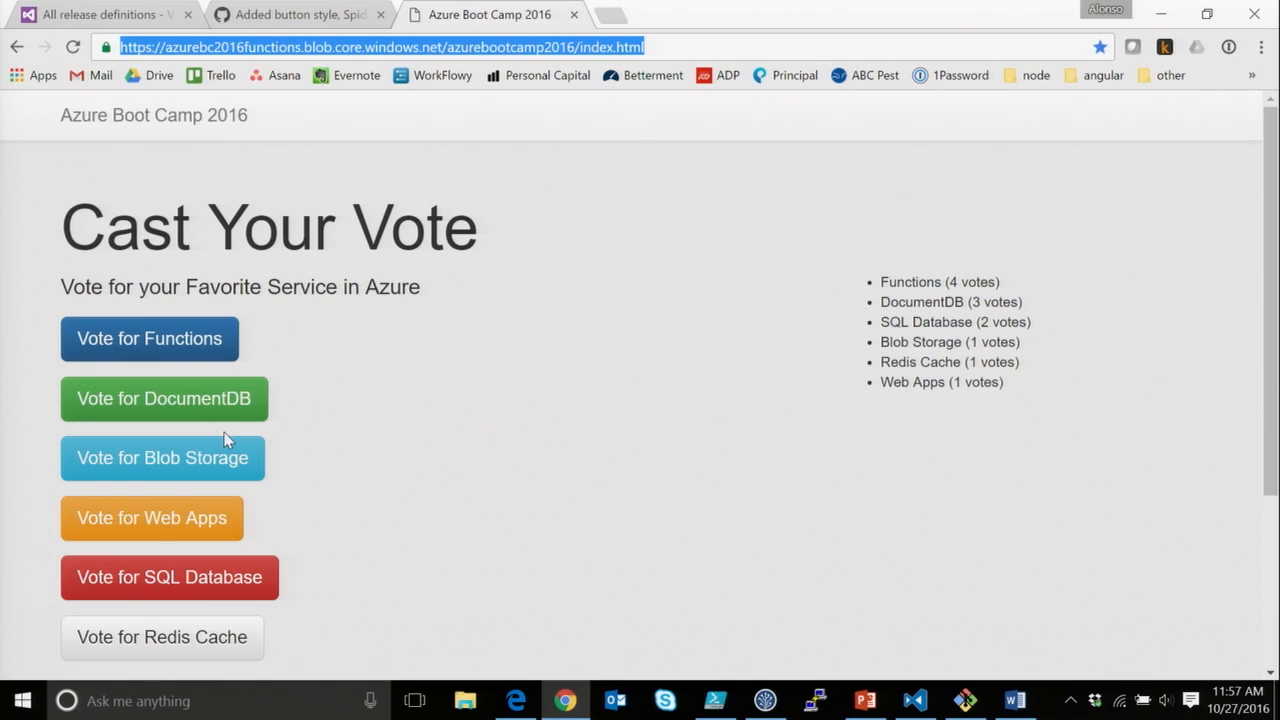
pyautogui.moveTo(196, 570)
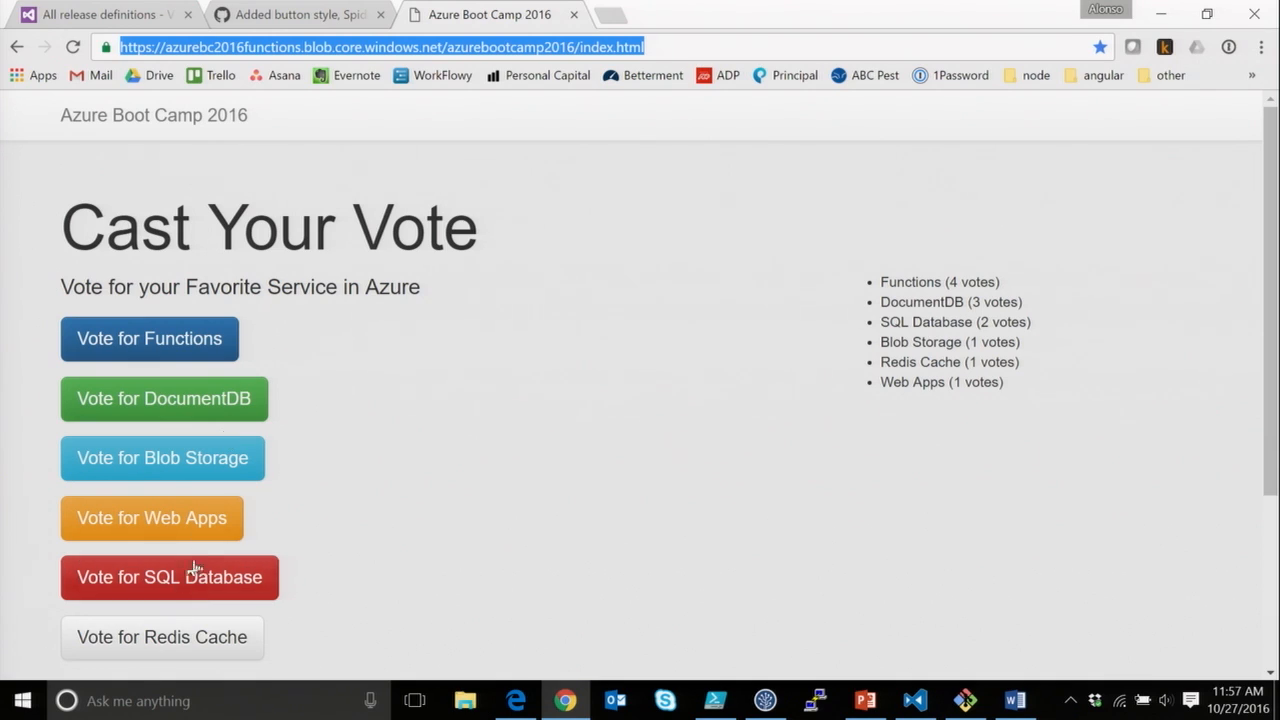
# - Vote for SQL Database, Blob Storage, DocumentDB and Functions, putting Functions in the lead at 5
pyautogui.click(168, 576)
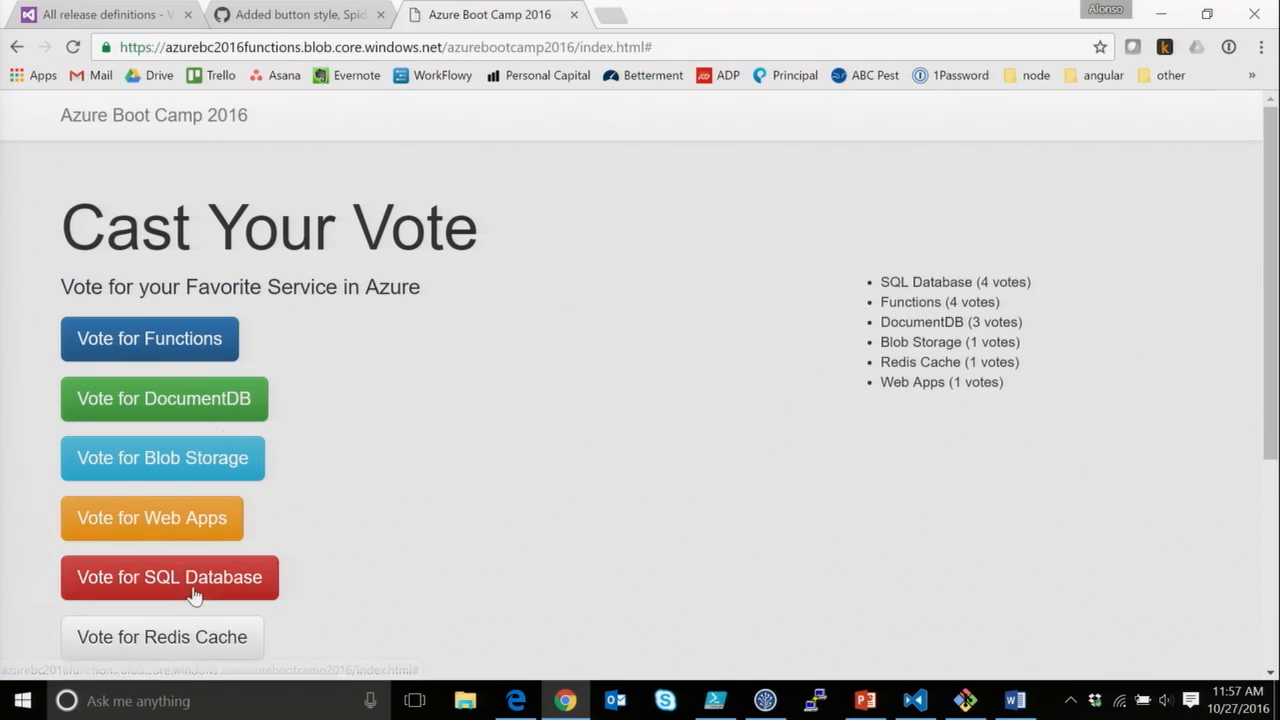
pyautogui.click(162, 456)
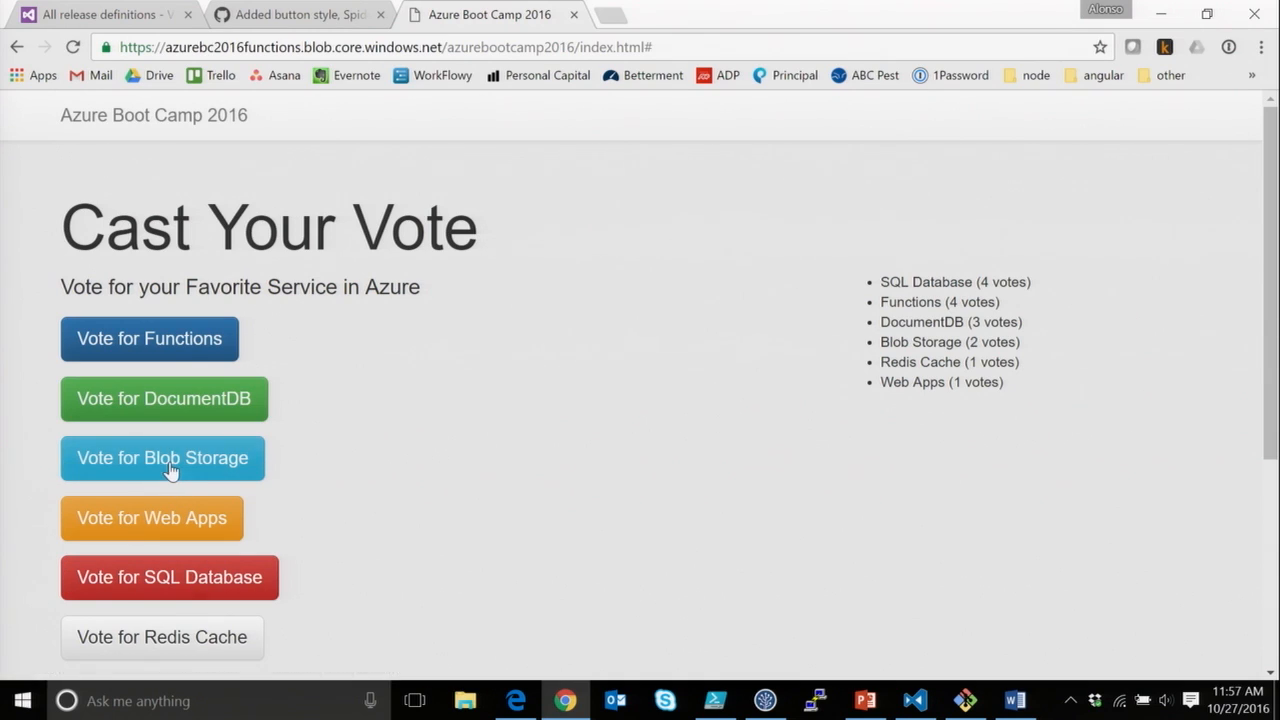
pyautogui.click(164, 398)
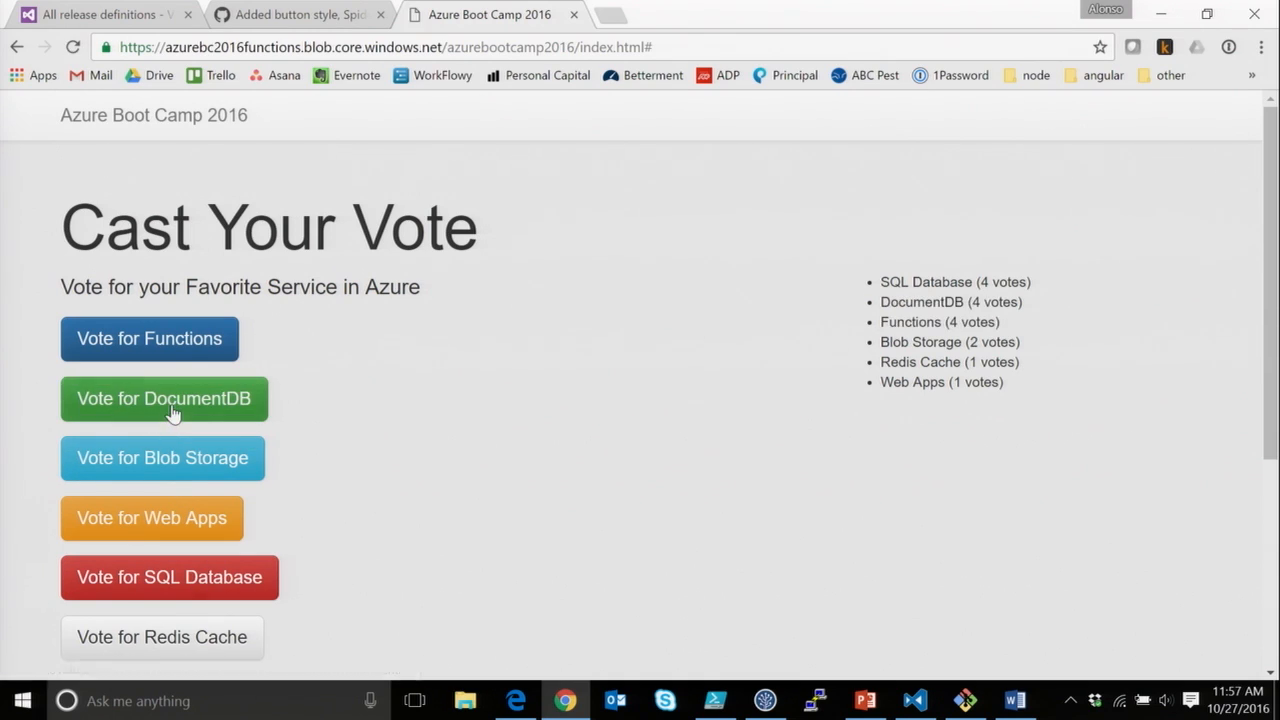
pyautogui.click(148, 338)
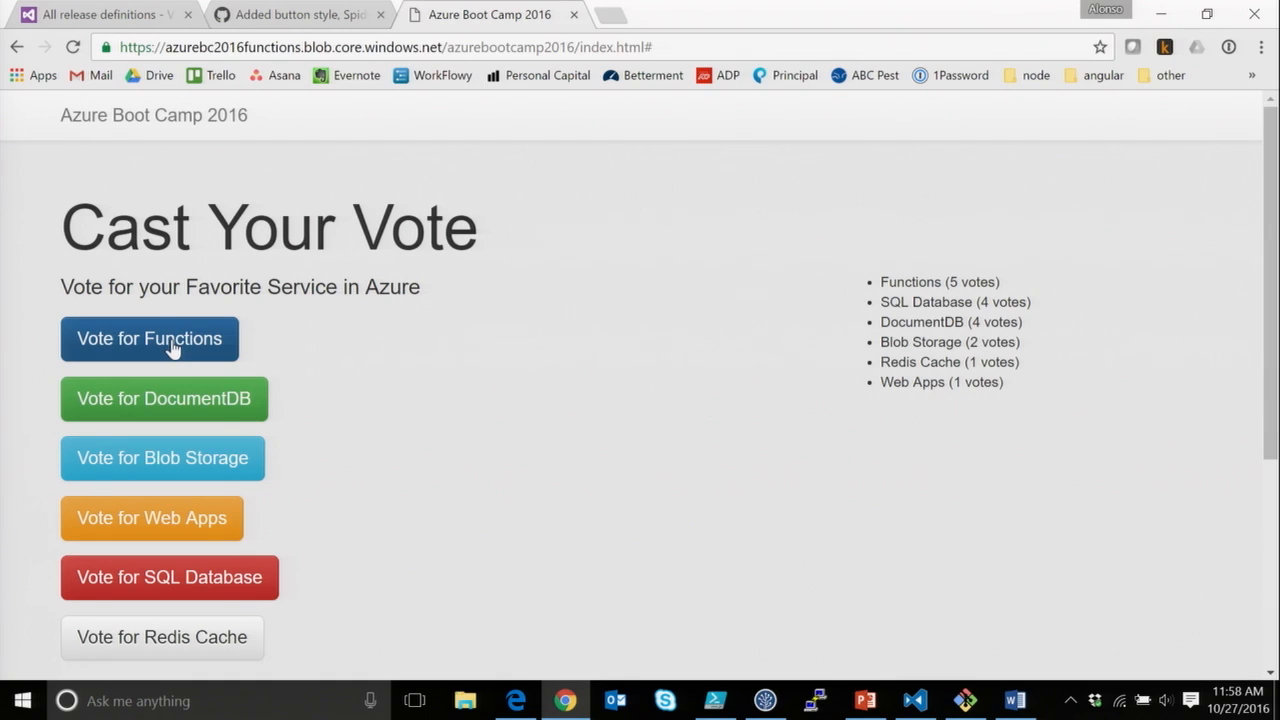
# - Cast a superhero vote for Captain America and view tallies: Spiderman 2, Superman 2, Captain America 1
pyautogui.scroll(-3)
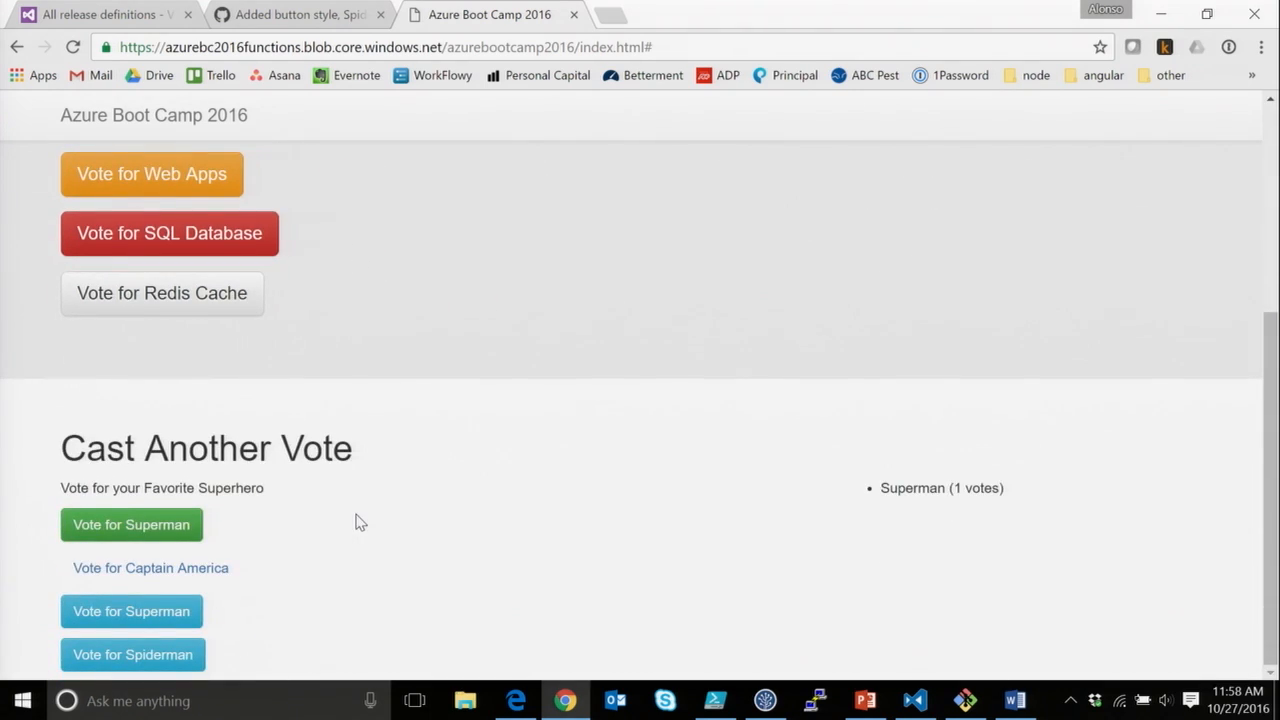
pyautogui.moveTo(132, 524)
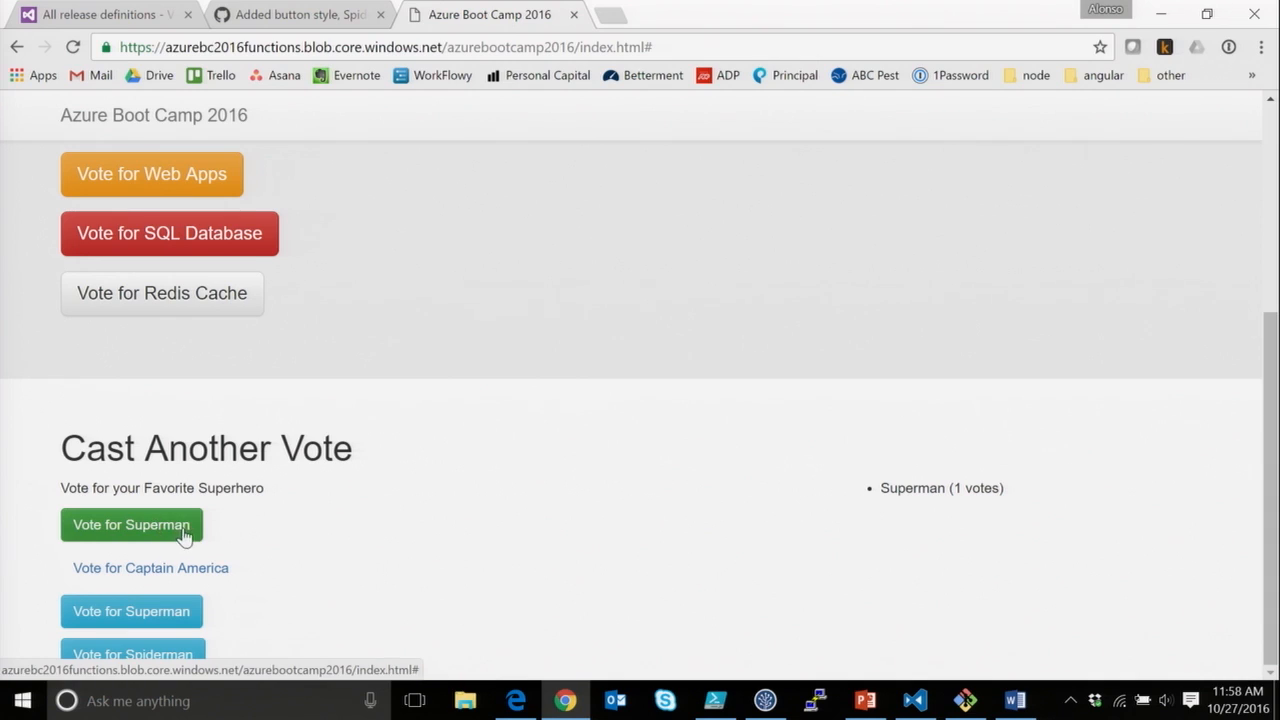
pyautogui.moveTo(196, 556)
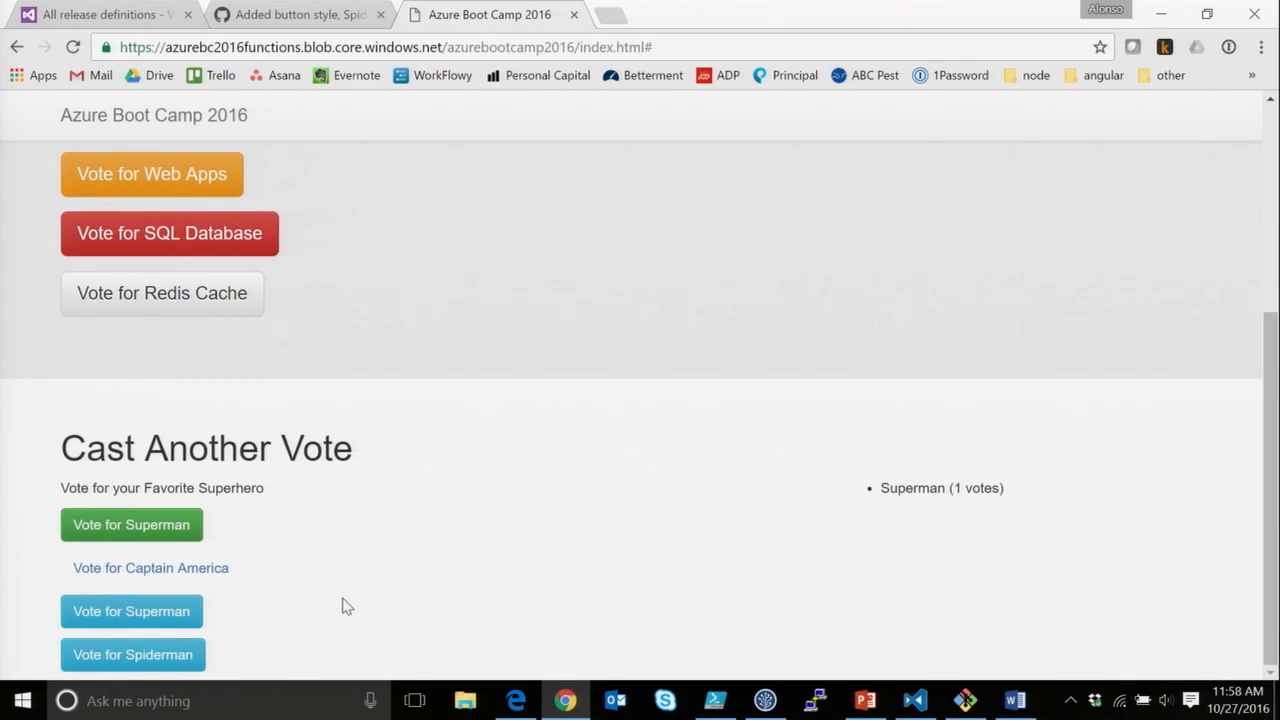
pyautogui.moveTo(132, 524)
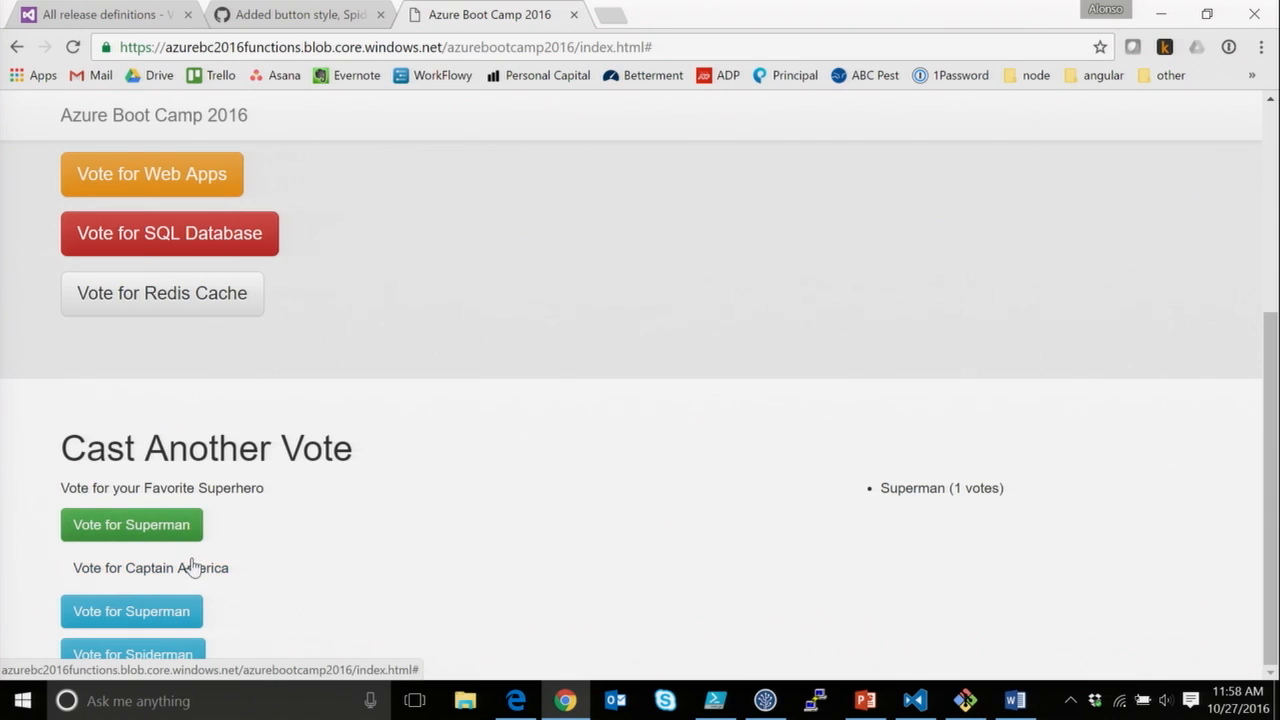
pyautogui.click(150, 568)
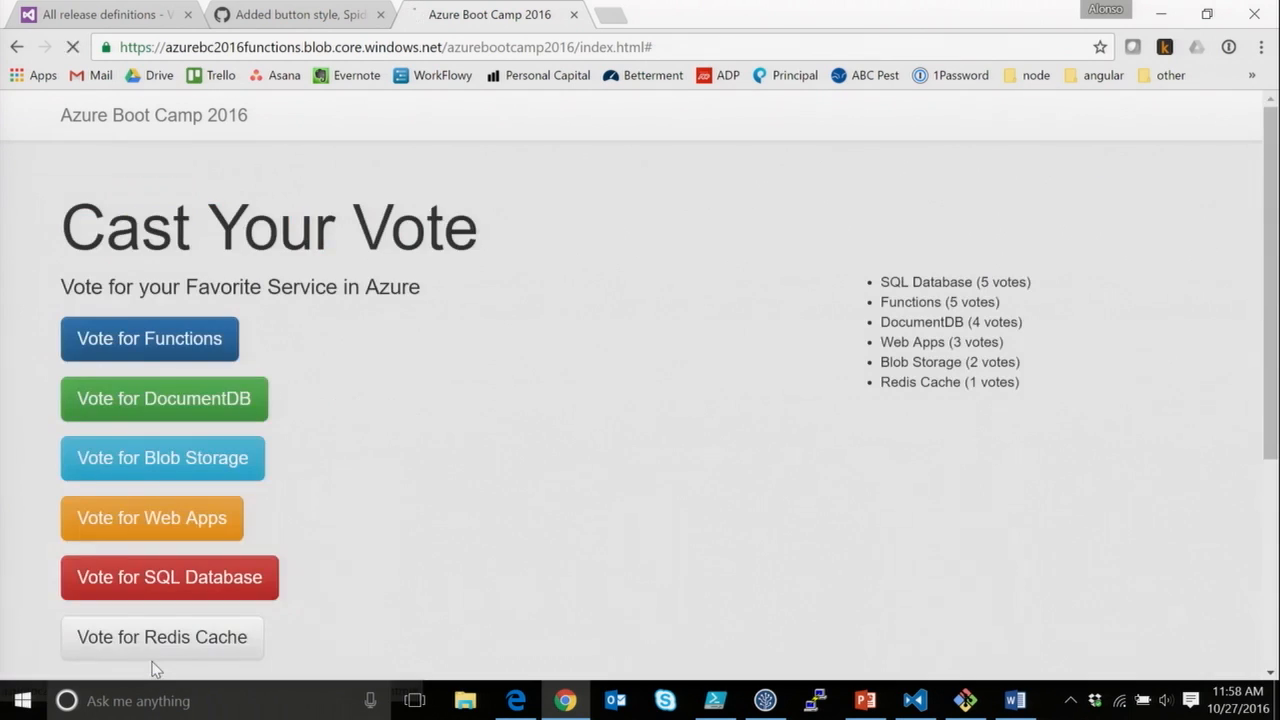
pyautogui.scroll(-3)
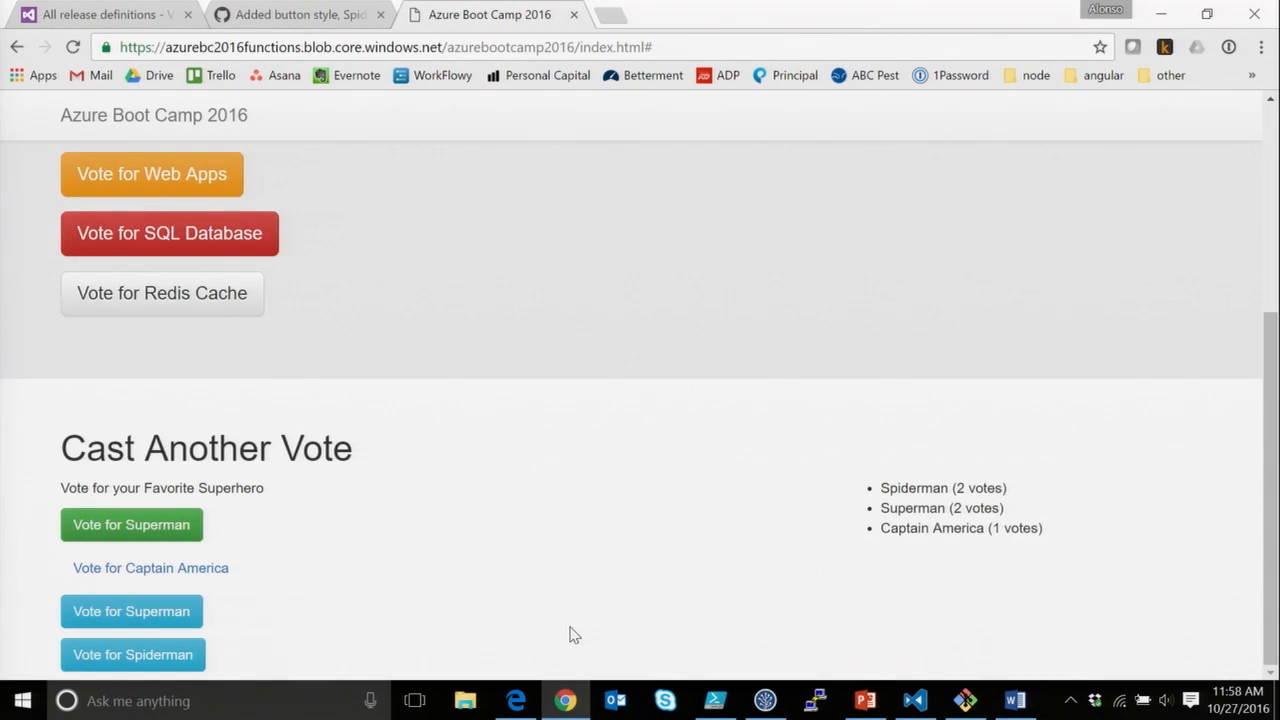